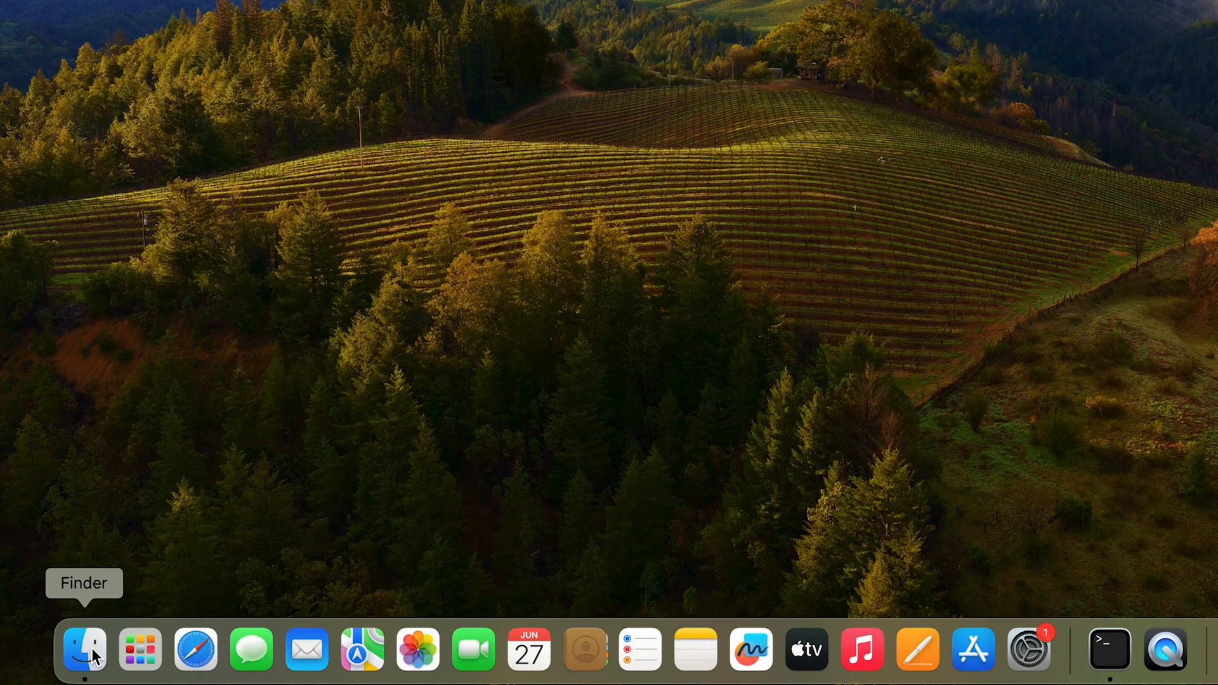
Right-click the Finder Dock icon to show its shortcut menu with Go to Folder
{"action": "right_click", "coordinate": [84, 651]}
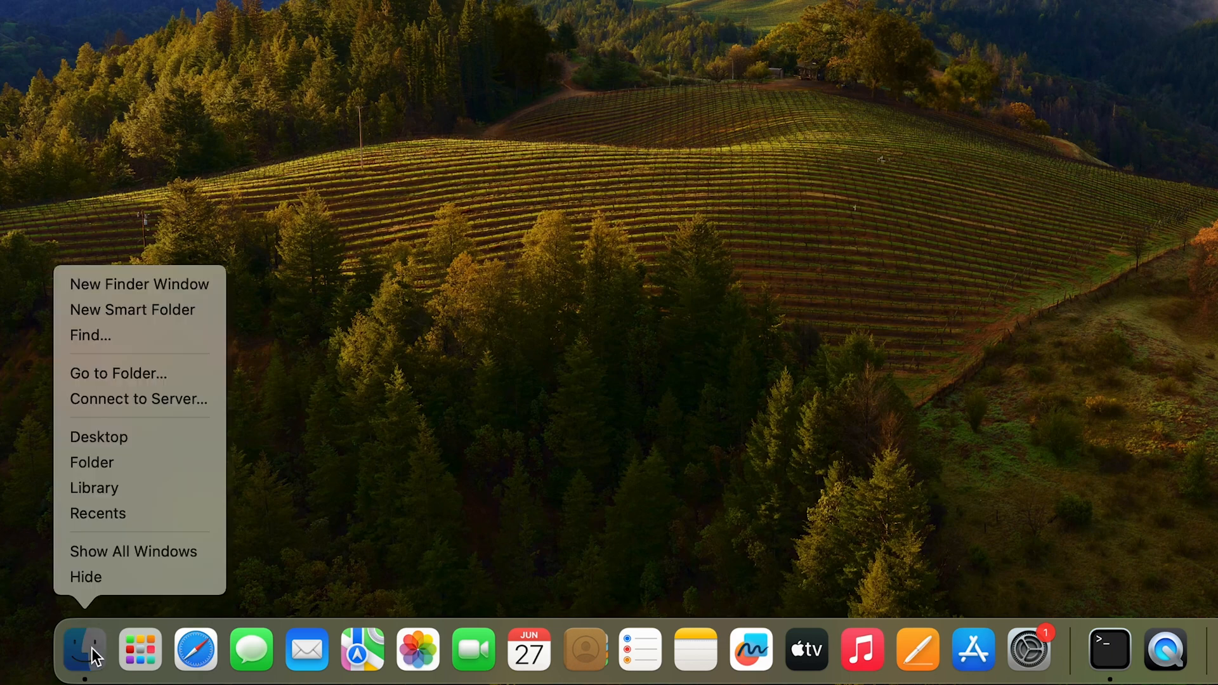
{"action": "mouse_move", "coordinate": [118, 373]}
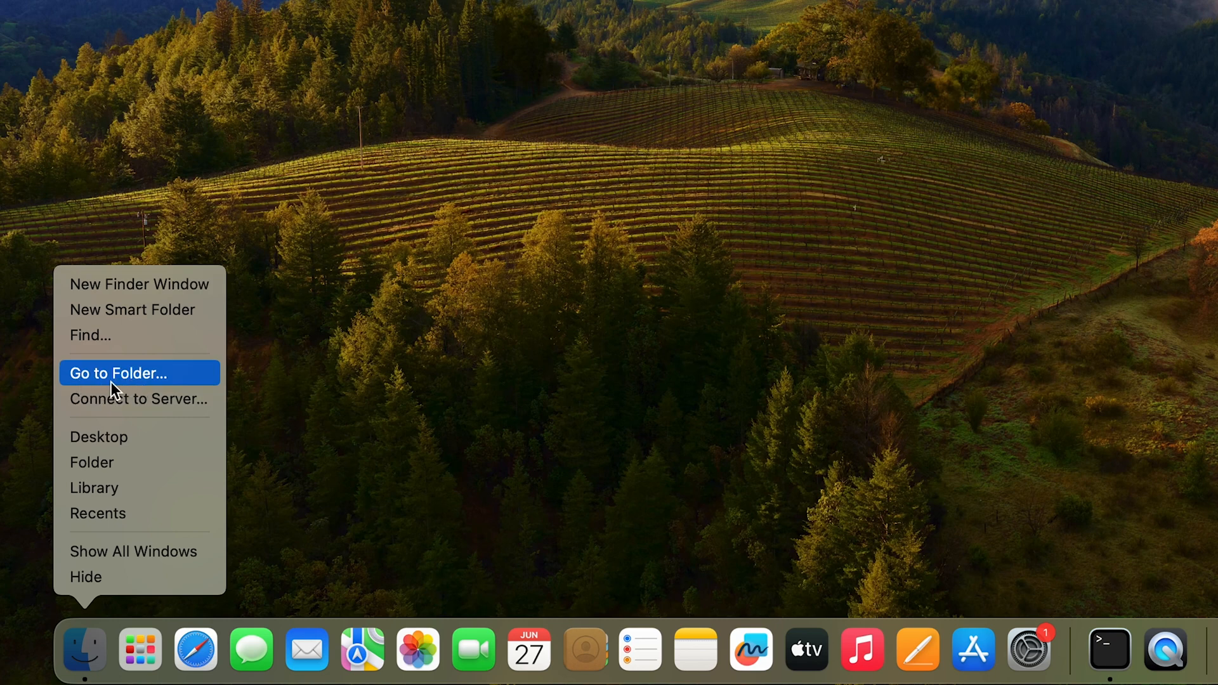
{"action": "mouse_move", "coordinate": [118, 388]}
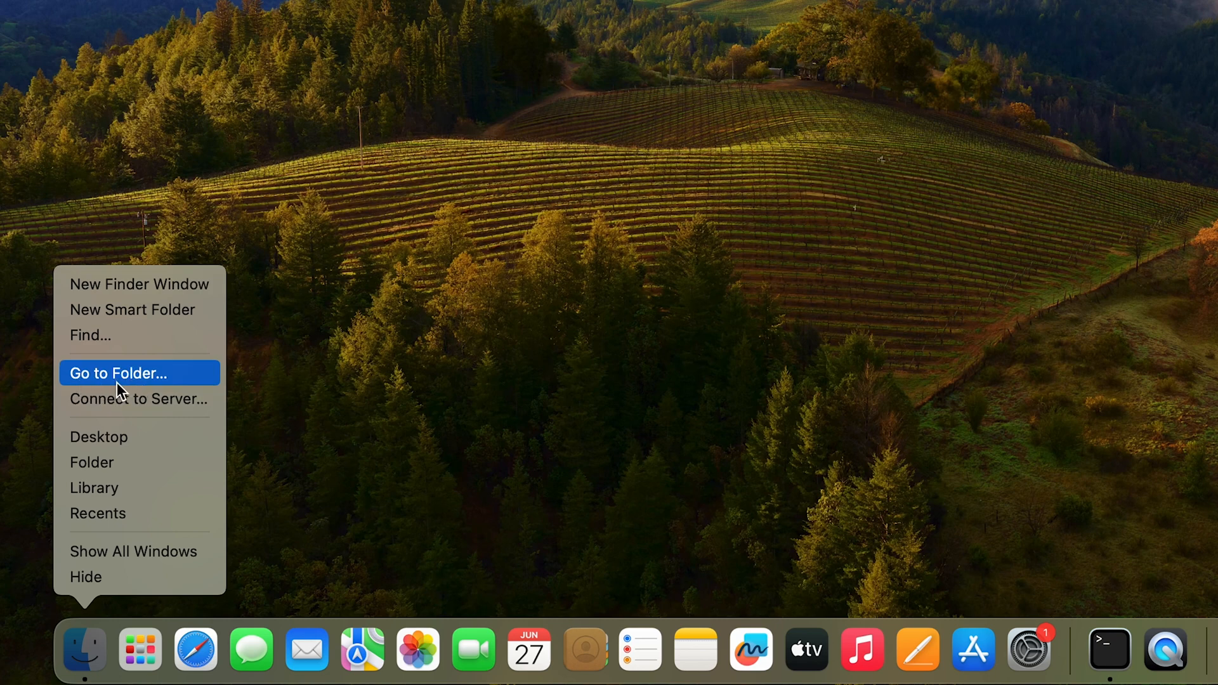
Choose Go to Folder and enter the path /users
{"action": "left_click", "coordinate": [118, 373]}
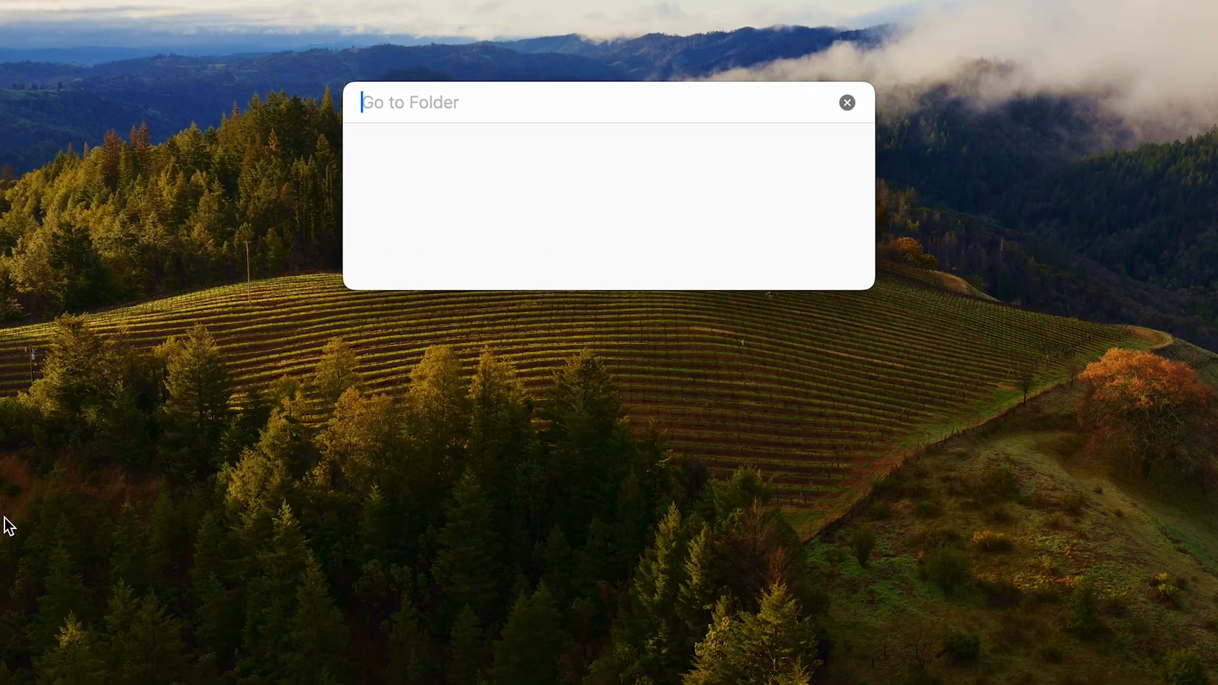
{"action": "type", "text": "/users"}
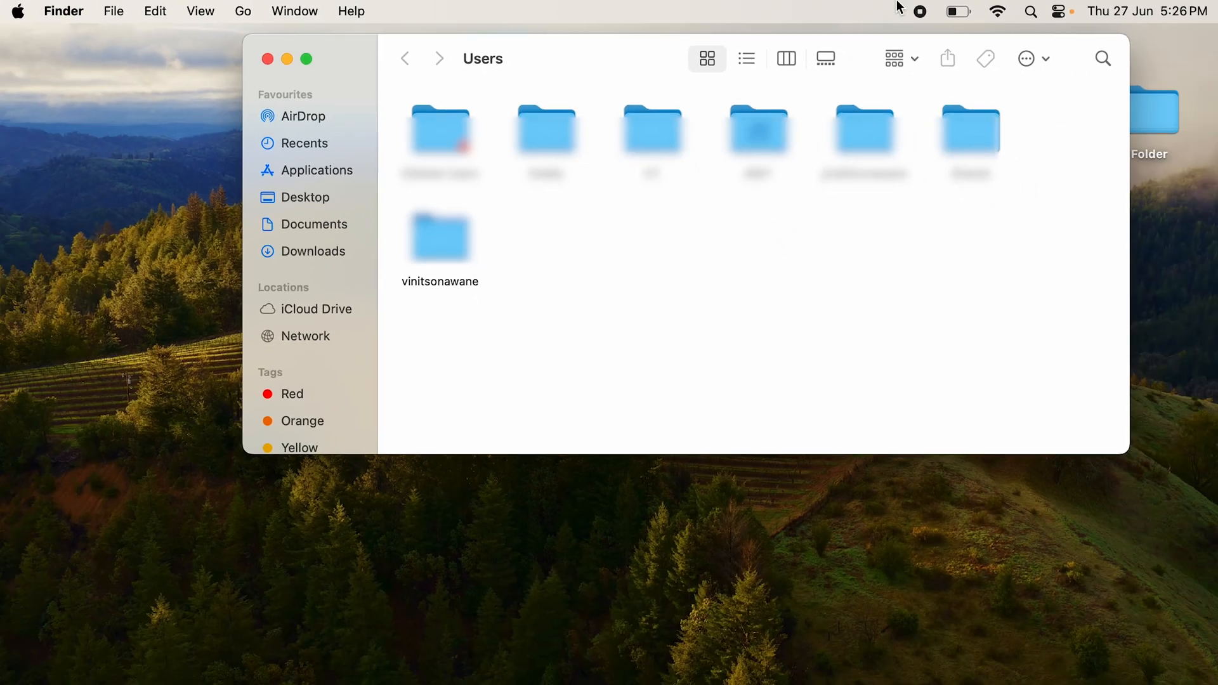
{"action": "mouse_move", "coordinate": [872, 258]}
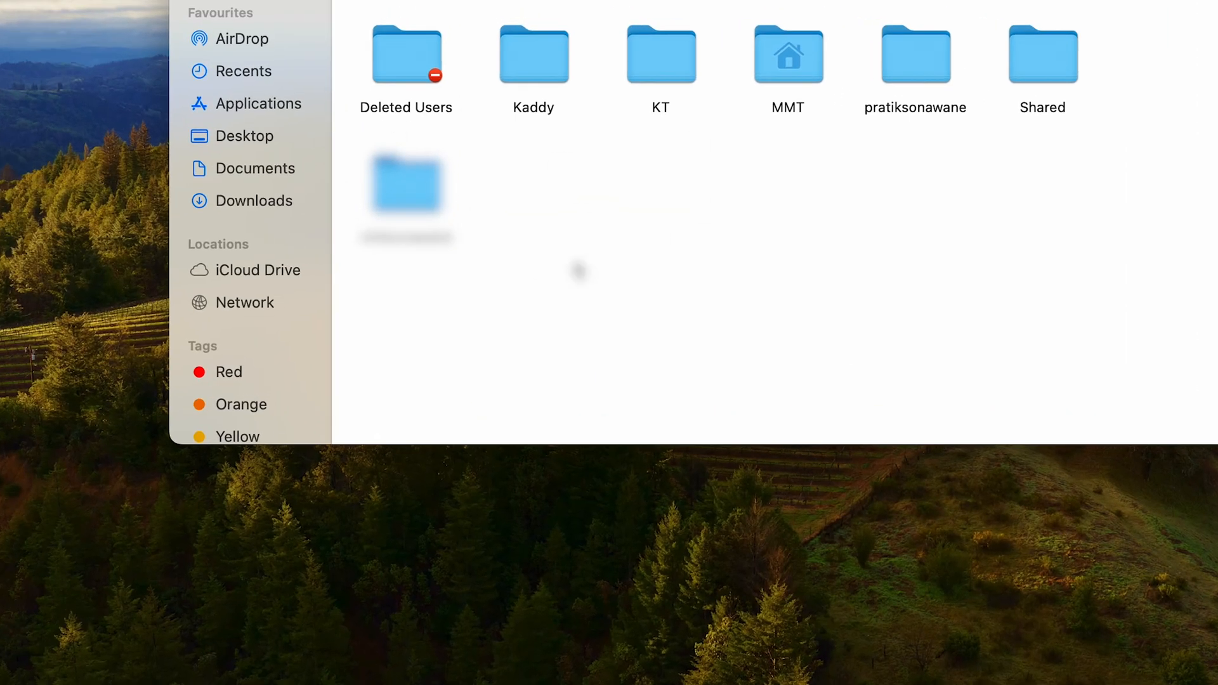
{"action": "mouse_move", "coordinate": [463, 92]}
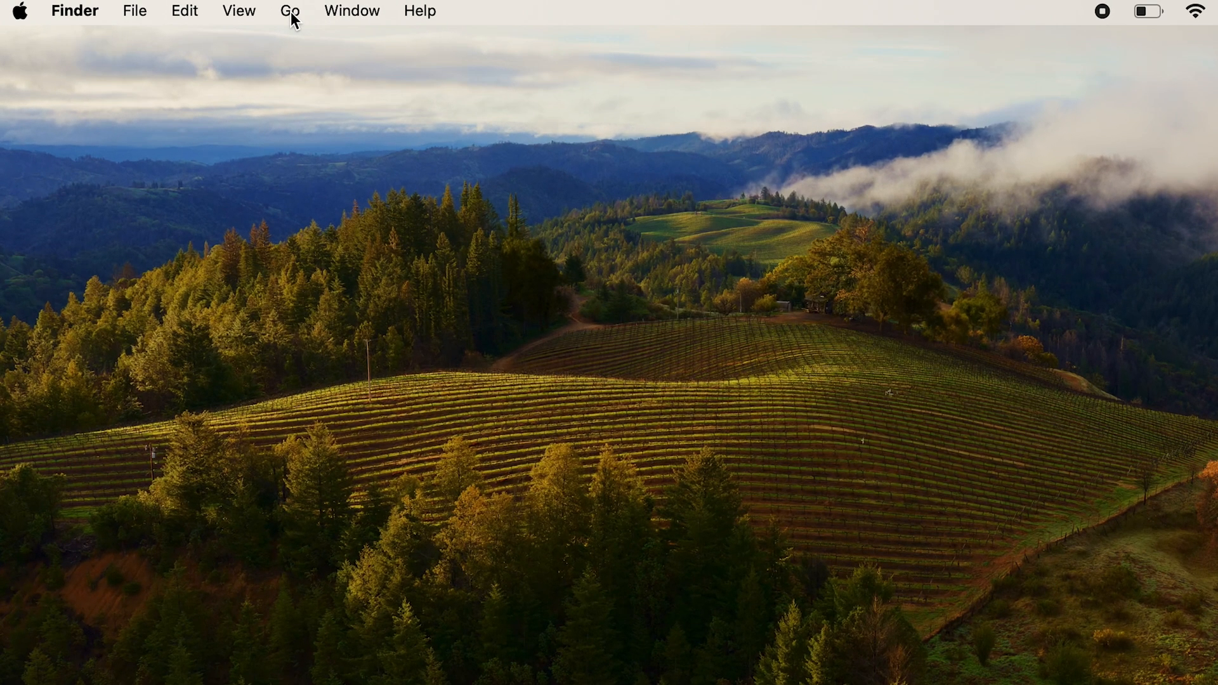
Reopen the Go to Folder prompt from the Go menu with Shift-Command-G
{"action": "left_click", "coordinate": [351, 10]}
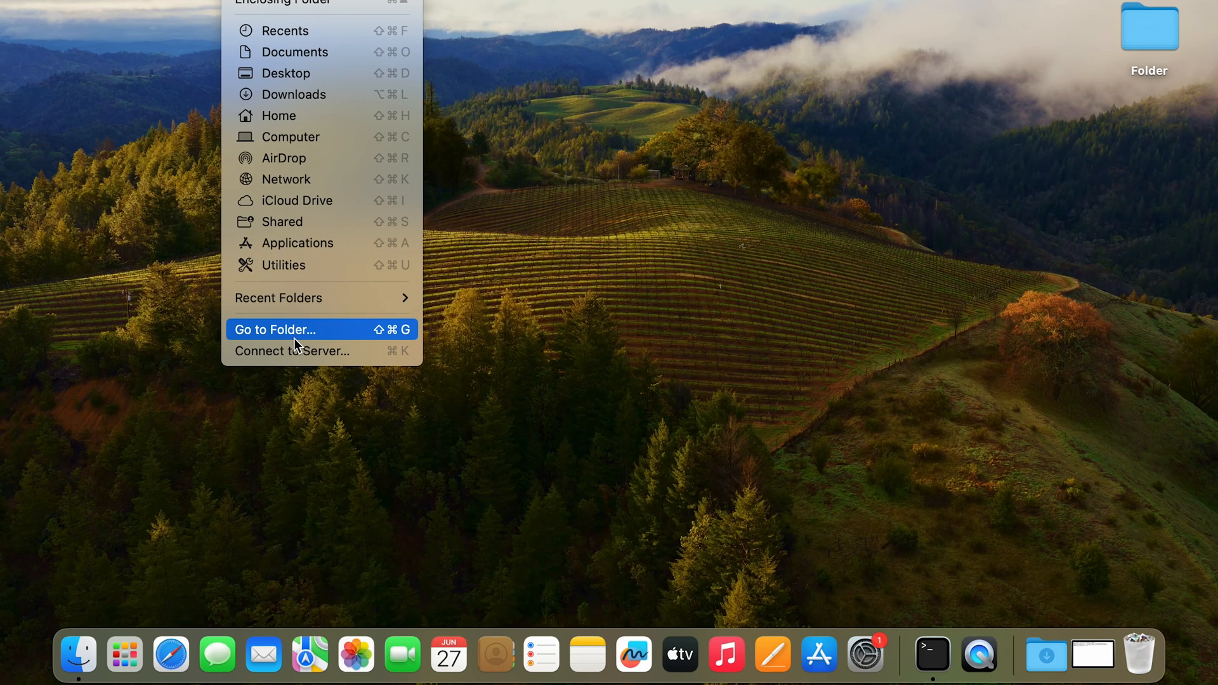
{"action": "key", "text": "shift+cmd+g"}
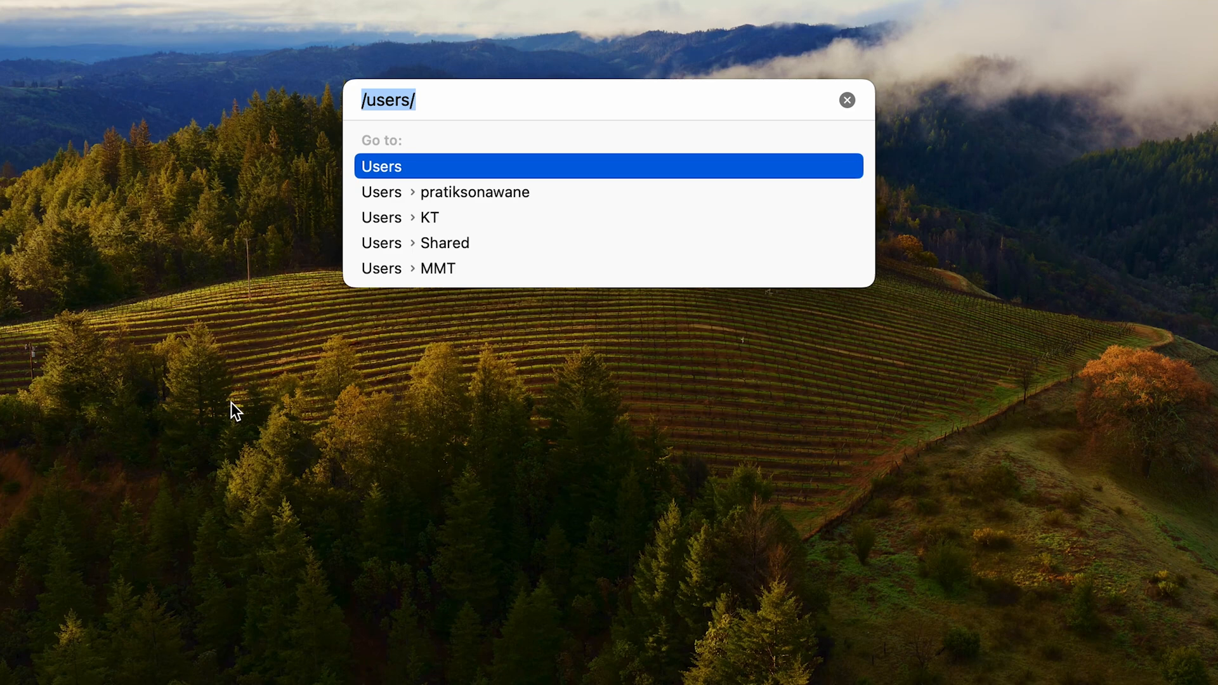
Confirm /Users to list Deleted Users, KT, MMT and Shared folders
{"action": "key", "text": "Return"}
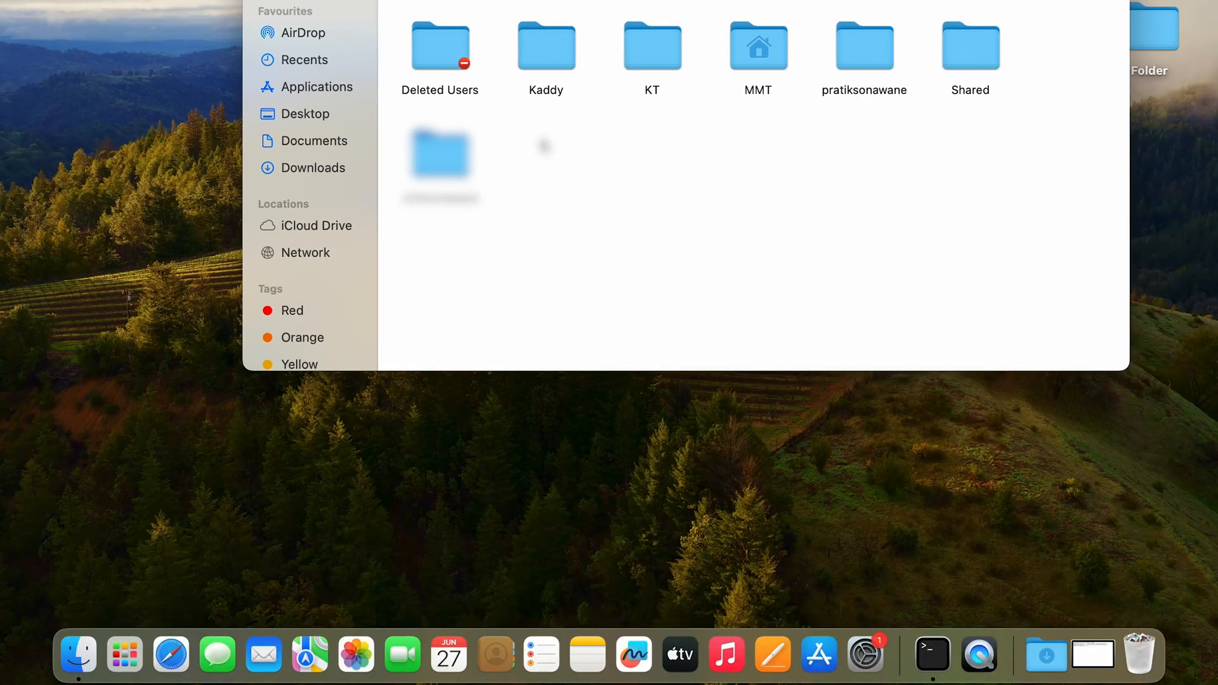
{"action": "mouse_move", "coordinate": [620, 141]}
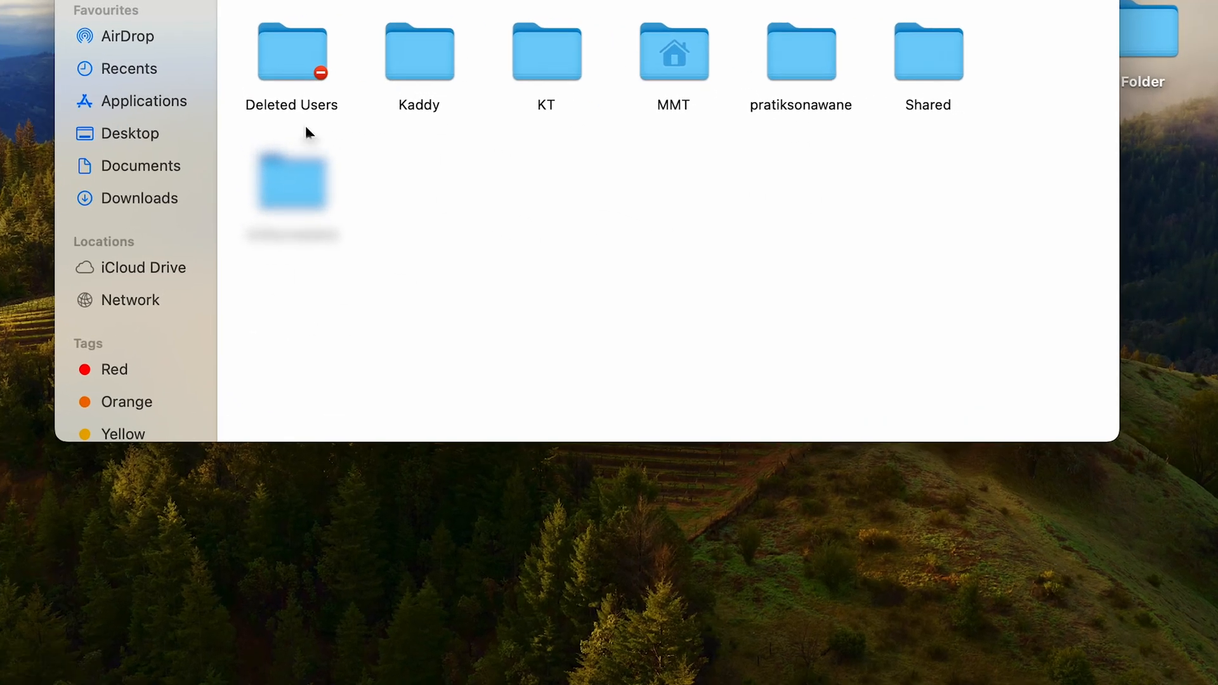
{"action": "mouse_move", "coordinate": [613, 173]}
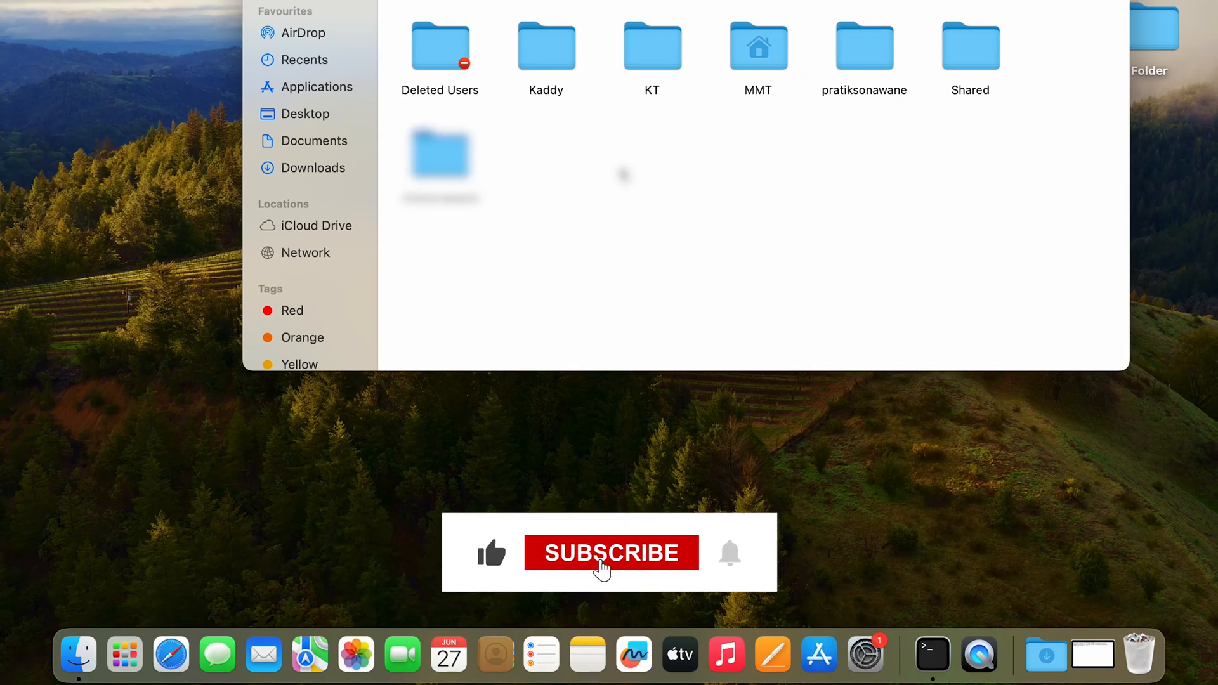
{"action": "left_click", "coordinate": [610, 552]}
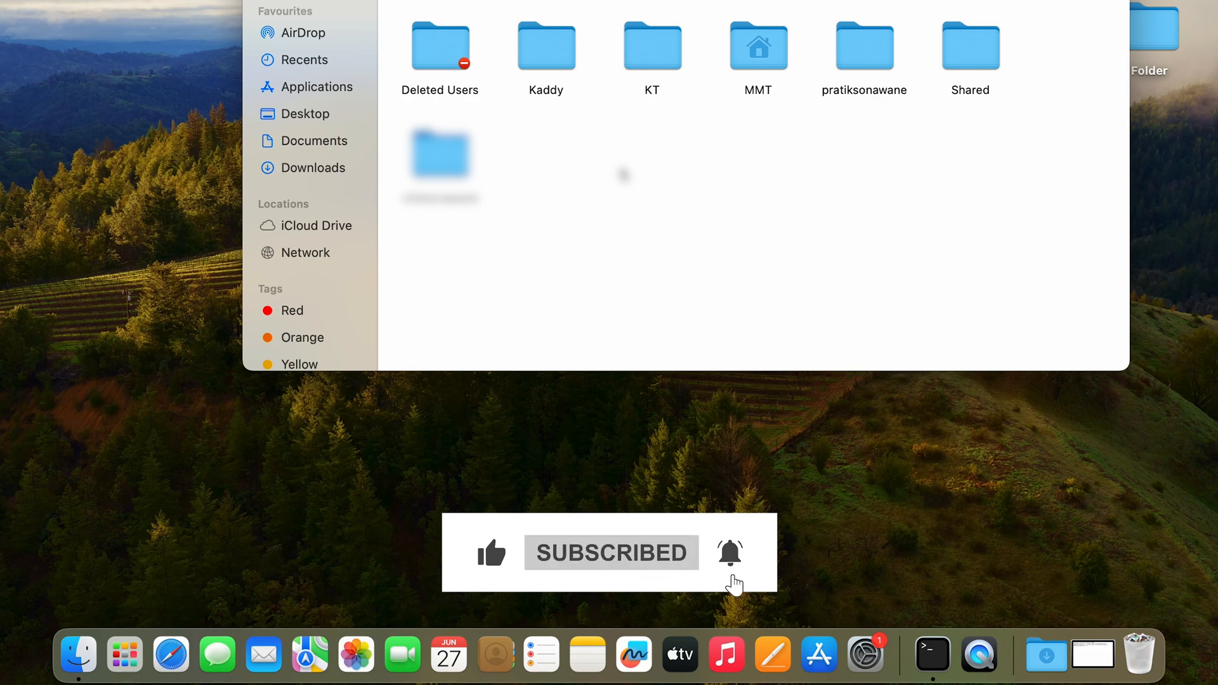